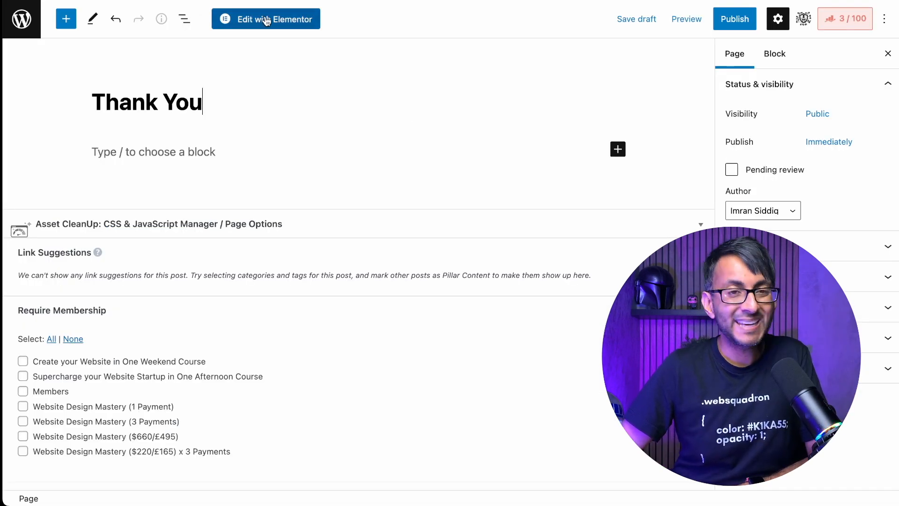
# Step: Switch the Thank You page from the WordPress editor into Elementor
pyautogui.click(265, 19)
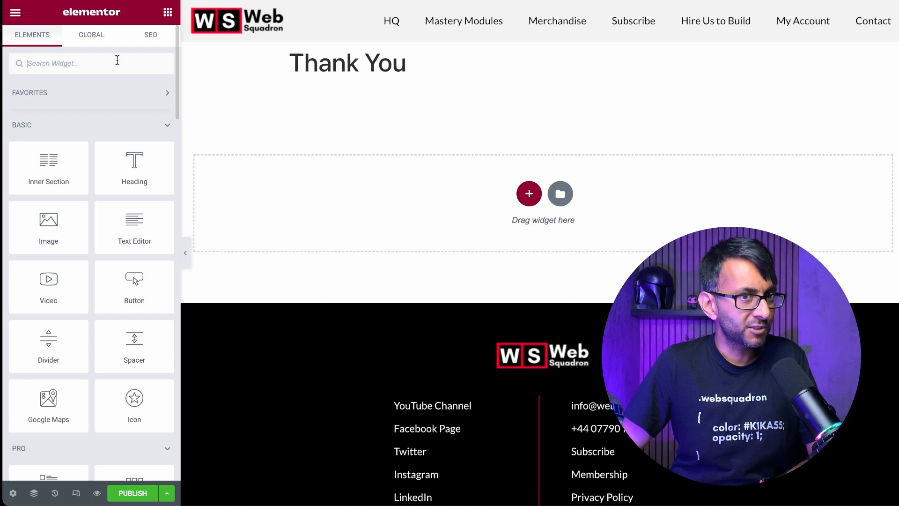
# Step: Add the Purchase Summary widget into the empty section below the title
pyautogui.write('summa')
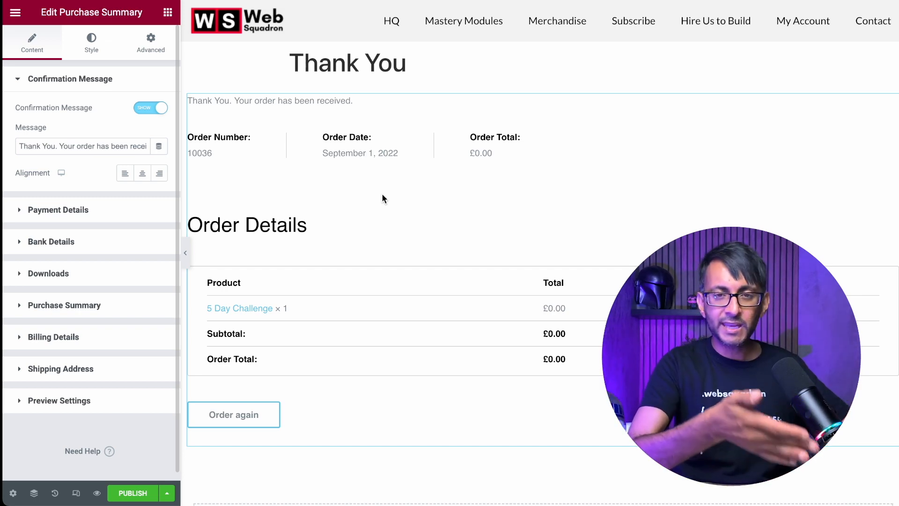
pyautogui.click(383, 199)
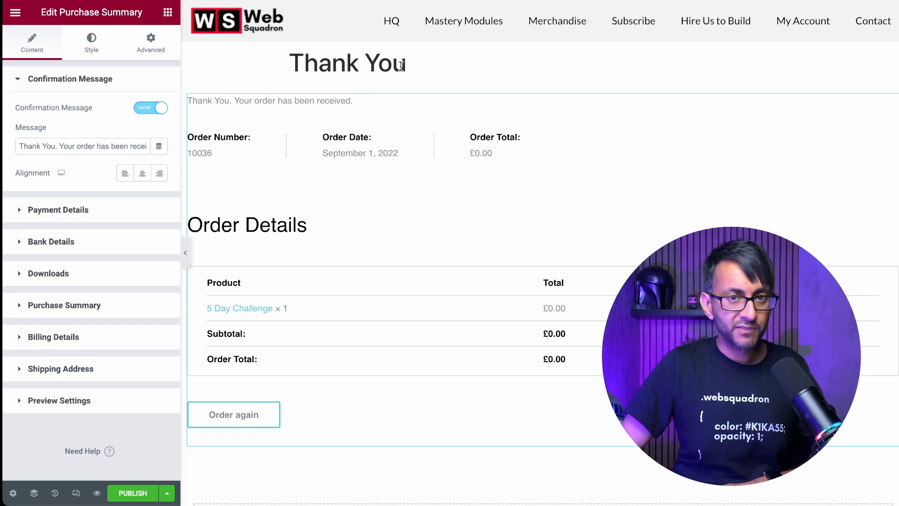
pyautogui.moveTo(34, 493)
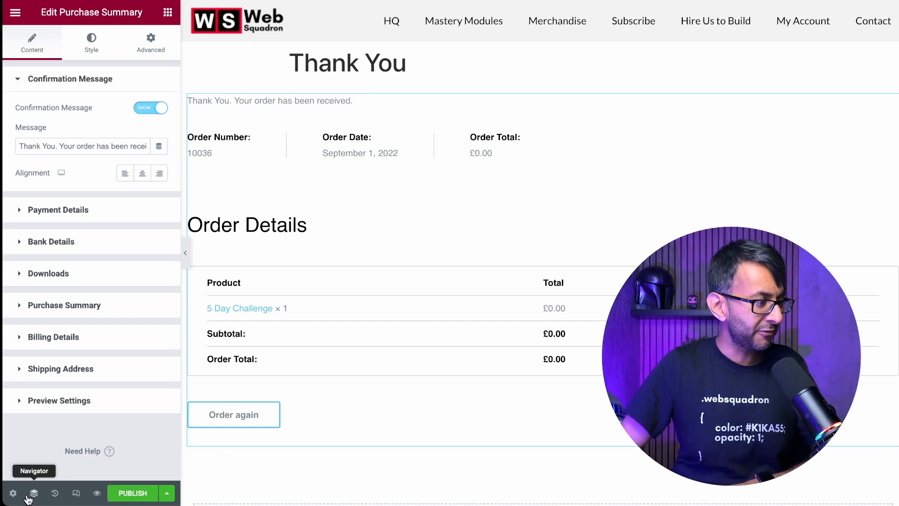
# Step: Hide the page title in Page Settings and publish the Thank You page
pyautogui.click(12, 492)
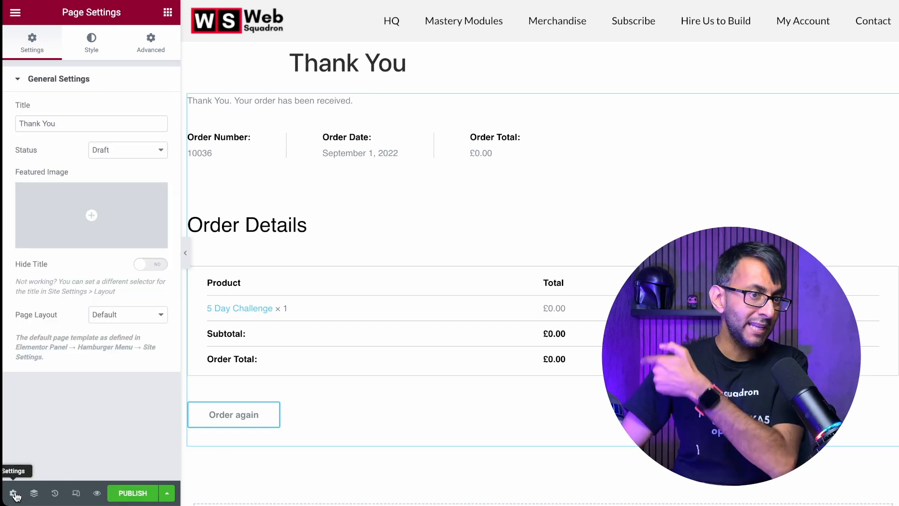
pyautogui.click(149, 264)
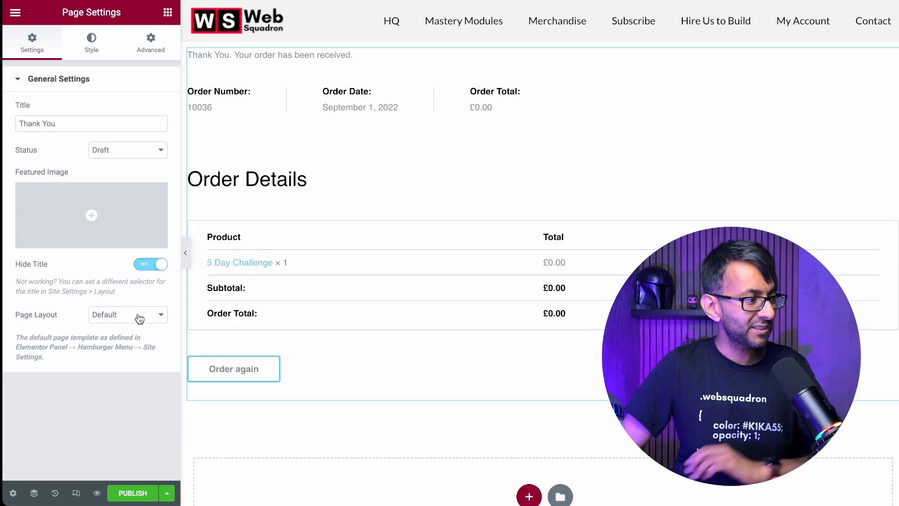
pyautogui.click(132, 492)
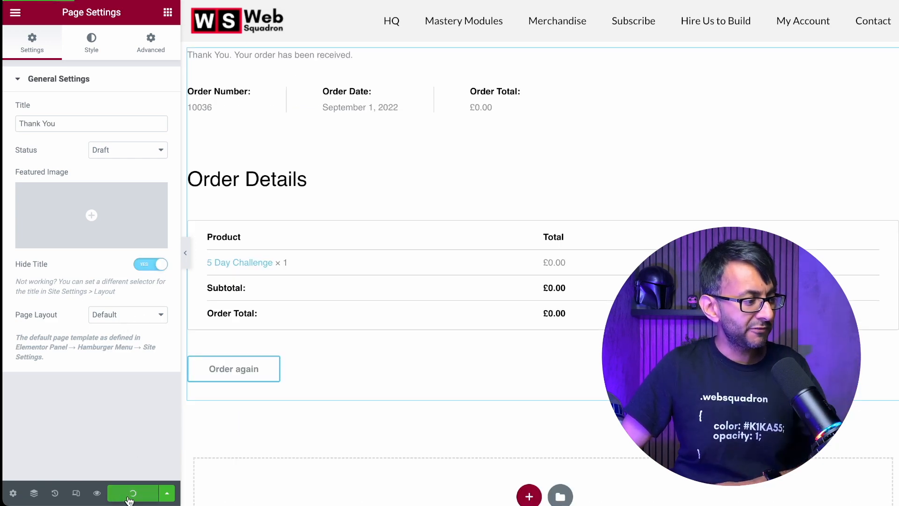
pyautogui.click(132, 494)
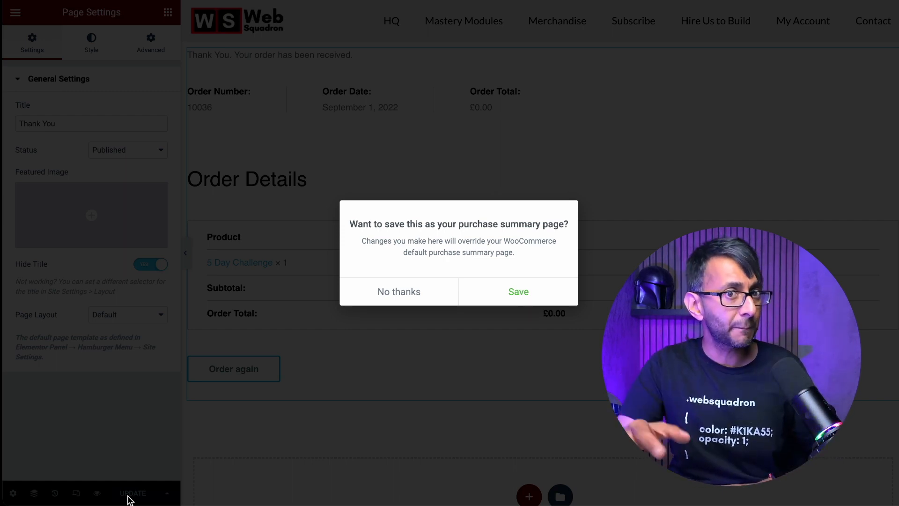
# Step: Save the page as the WooCommerce purchase summary page
pyautogui.click(399, 291)
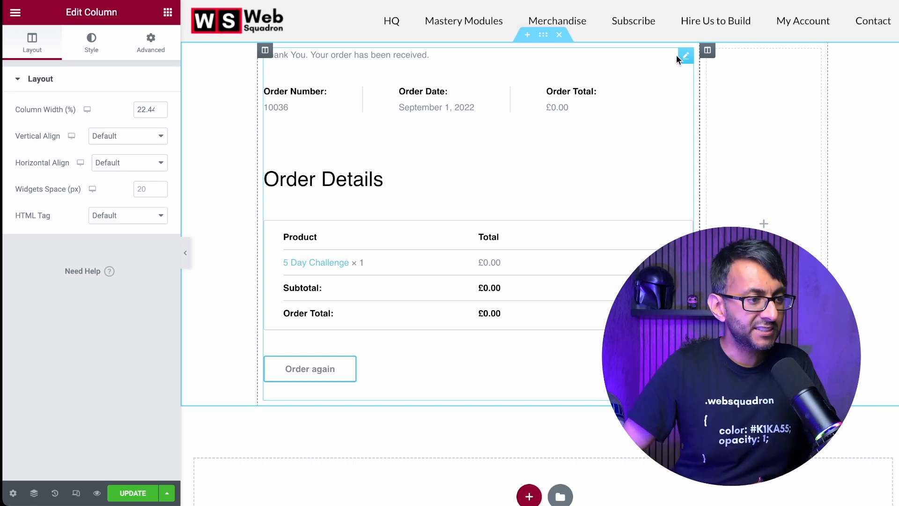
# Step: Select the Purchase Summary widget to show its Content settings
pyautogui.click(686, 59)
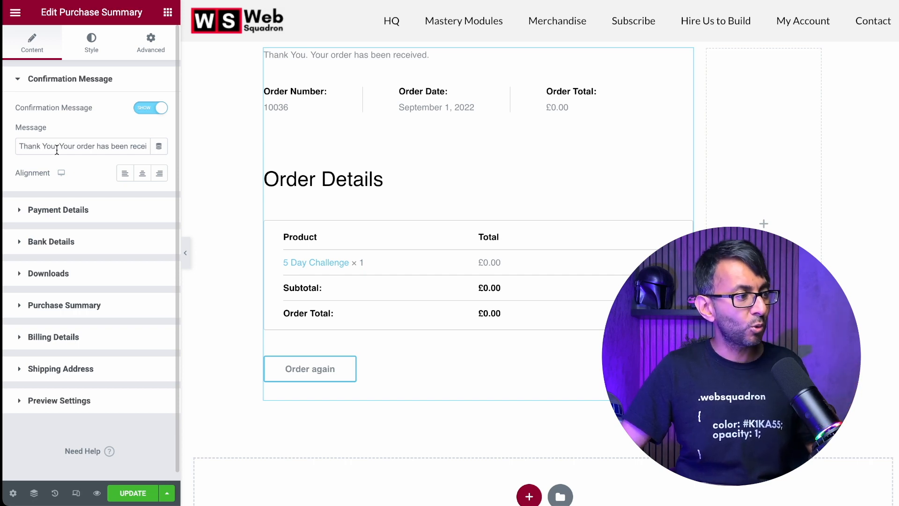
# Step: Set the confirmation message size to 2 rem and clear its default text
pyautogui.click(91, 42)
pyautogui.write('2')
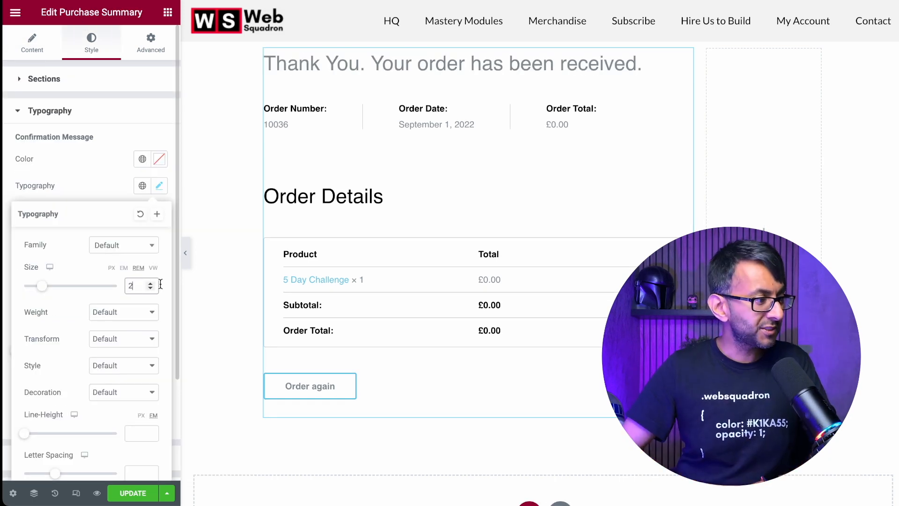
pyautogui.click(32, 42)
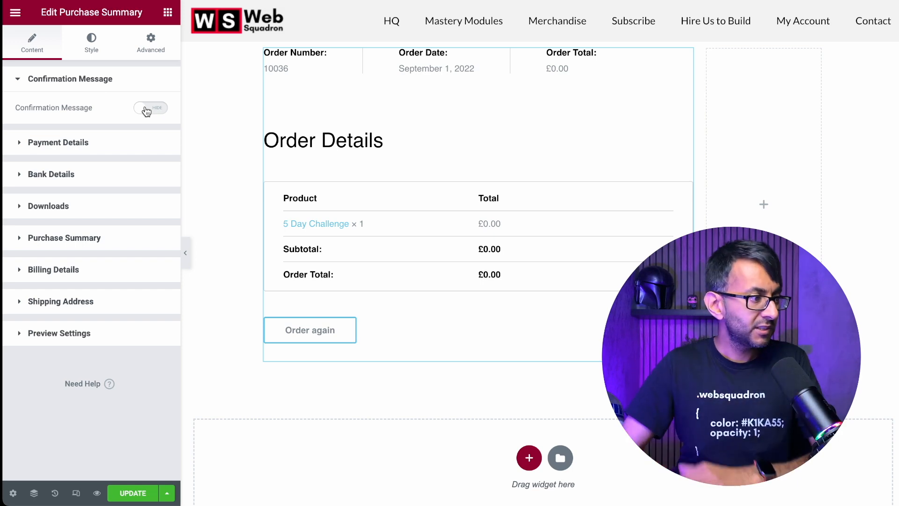
pyautogui.click(151, 108)
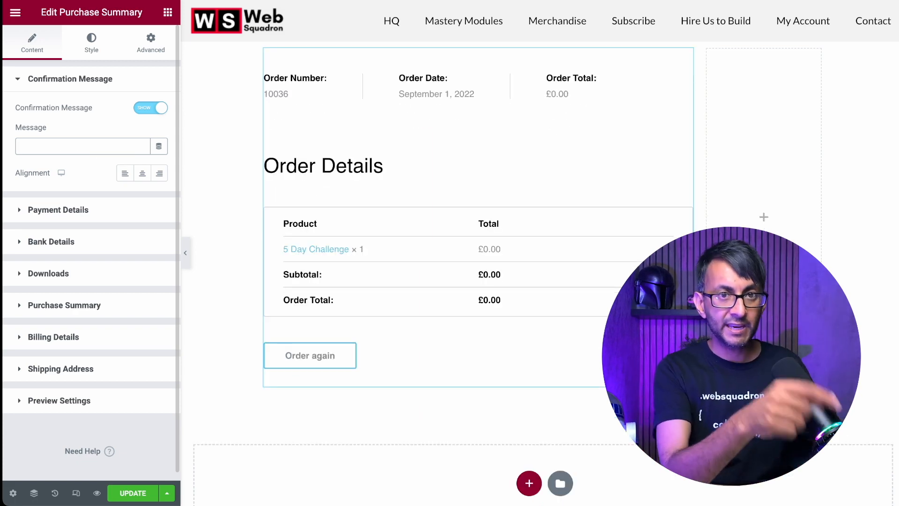
pyautogui.moveTo(159, 147)
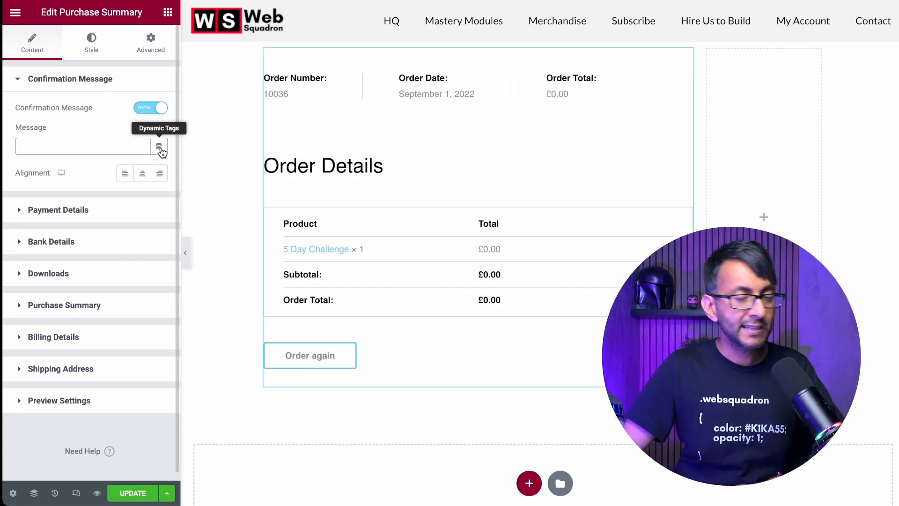
# Step: Make the confirmation message a User Info dynamic tag and list its field choices
pyautogui.click(159, 146)
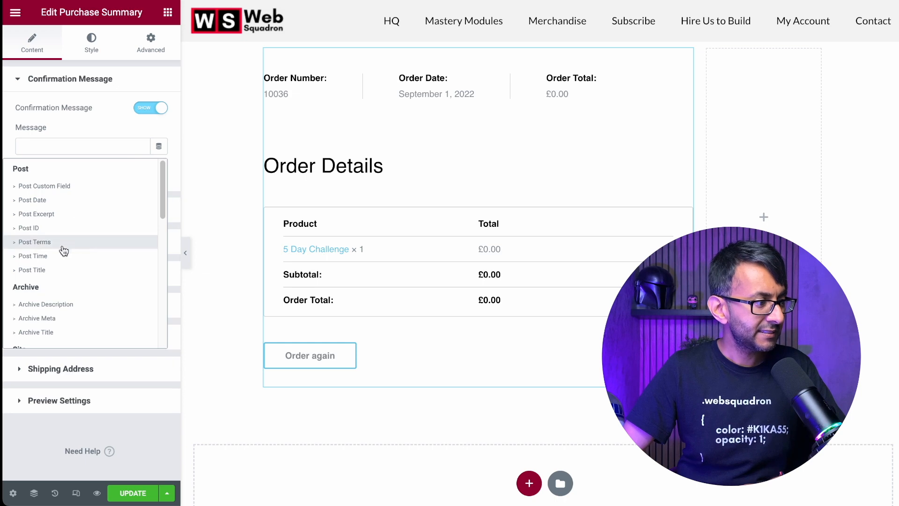
pyautogui.scroll(-3)
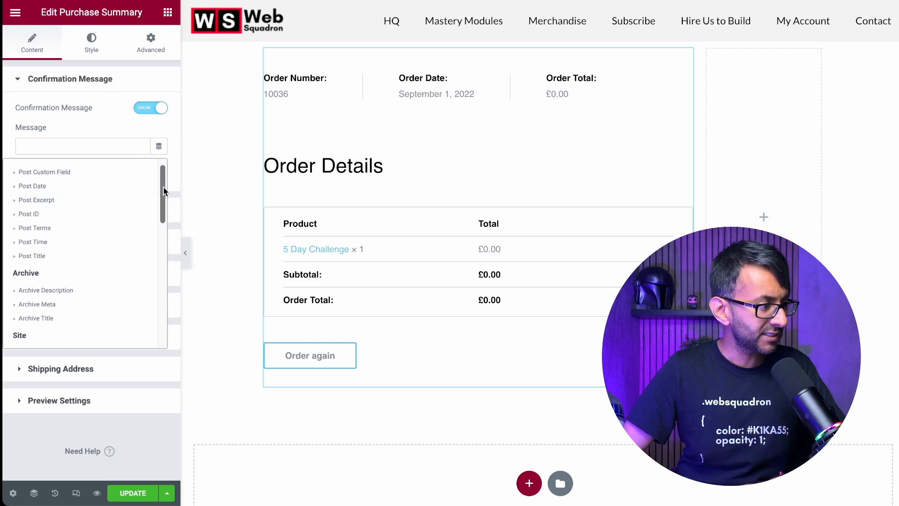
pyautogui.scroll(-3)
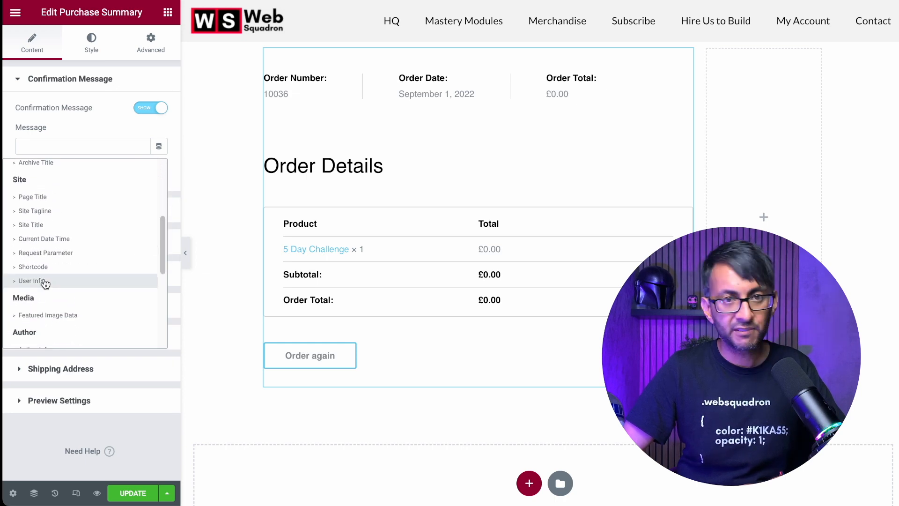
pyautogui.click(35, 280)
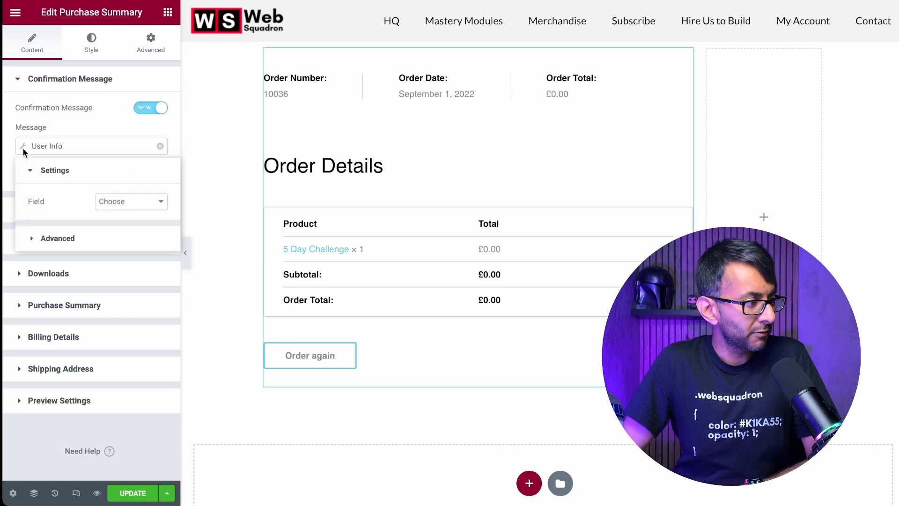
pyautogui.click(131, 202)
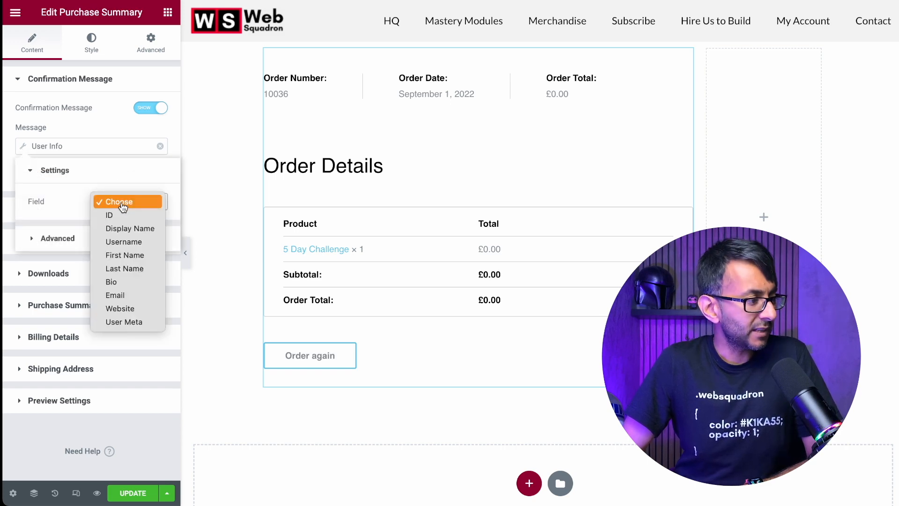
pyautogui.moveTo(124, 254)
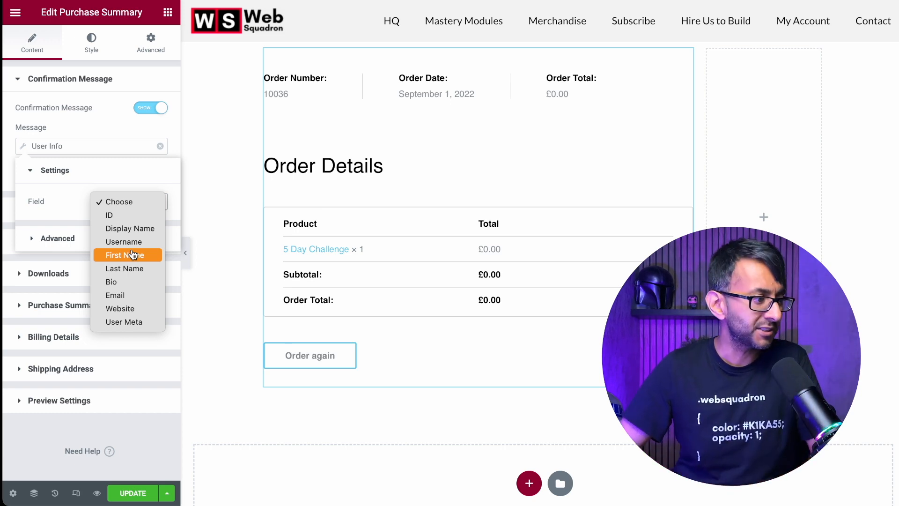
pyautogui.moveTo(124, 269)
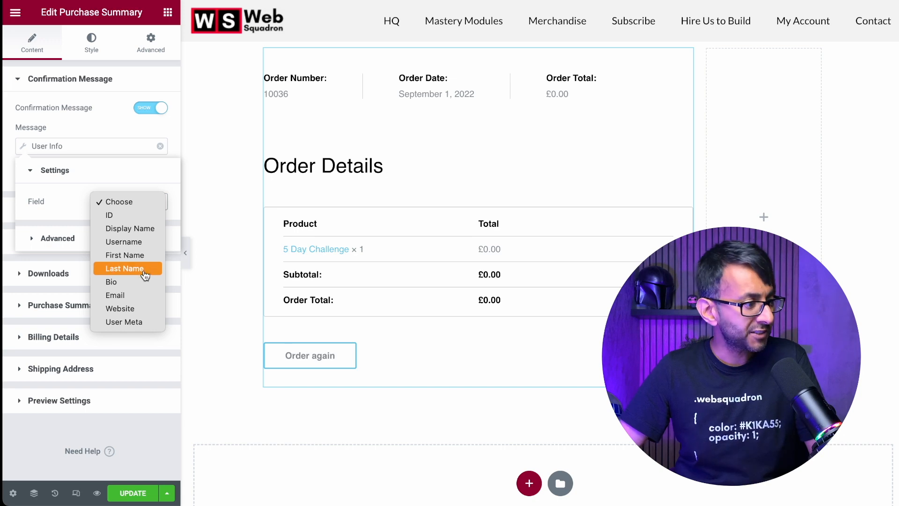
# Step: Choose the First Name field and reveal the dynamic tag's Advanced options
pyautogui.click(125, 255)
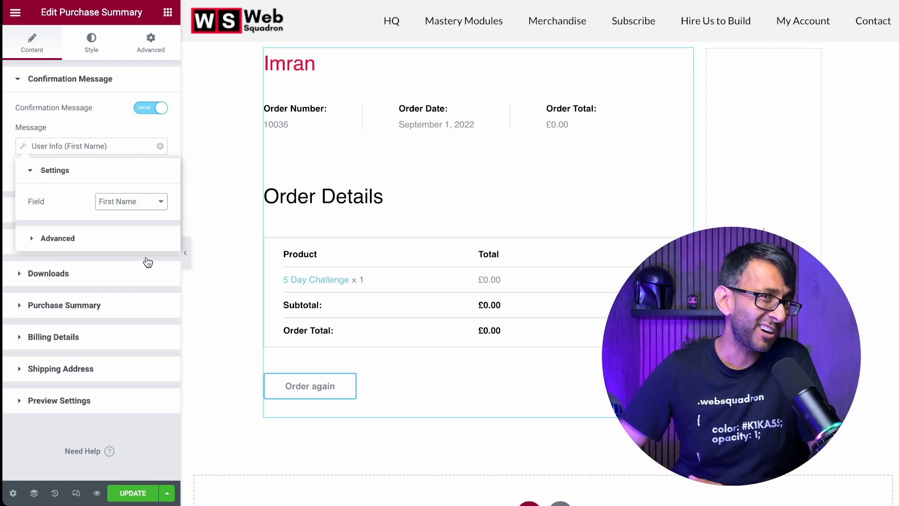
pyautogui.moveTo(138, 215)
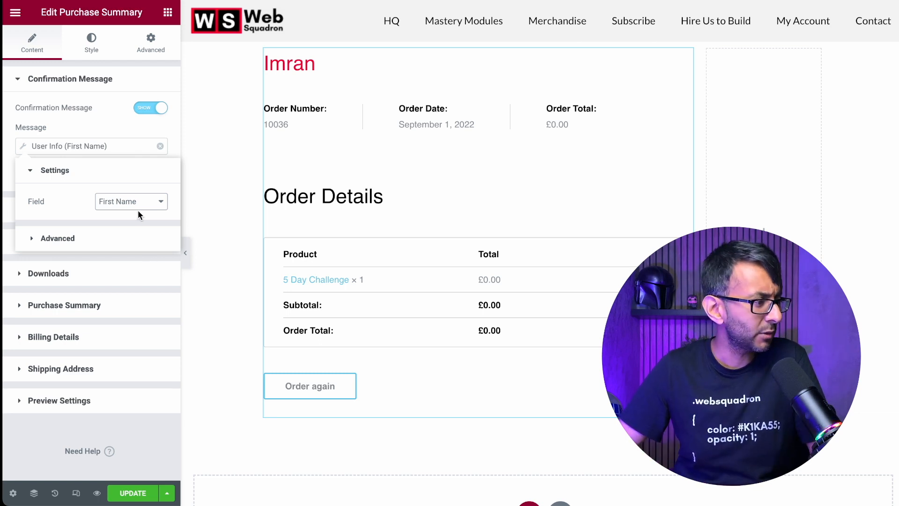
pyautogui.click(297, 98)
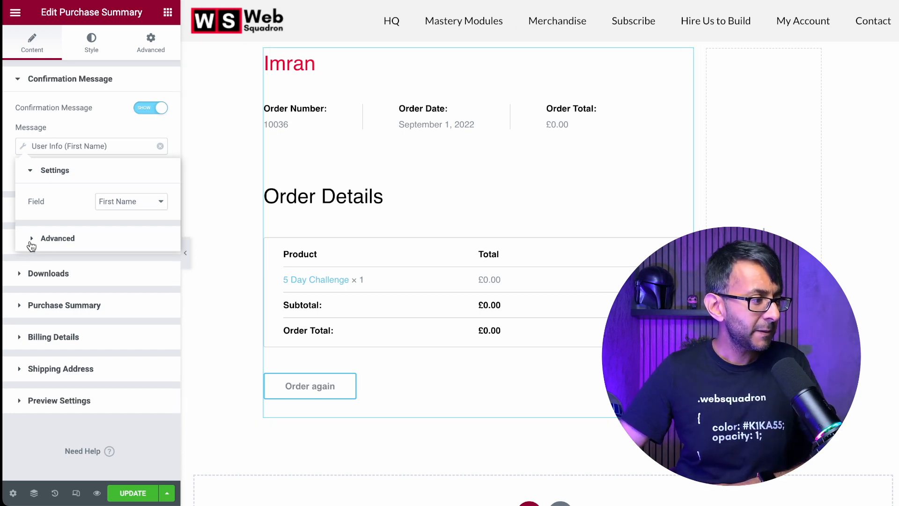
pyautogui.click(57, 238)
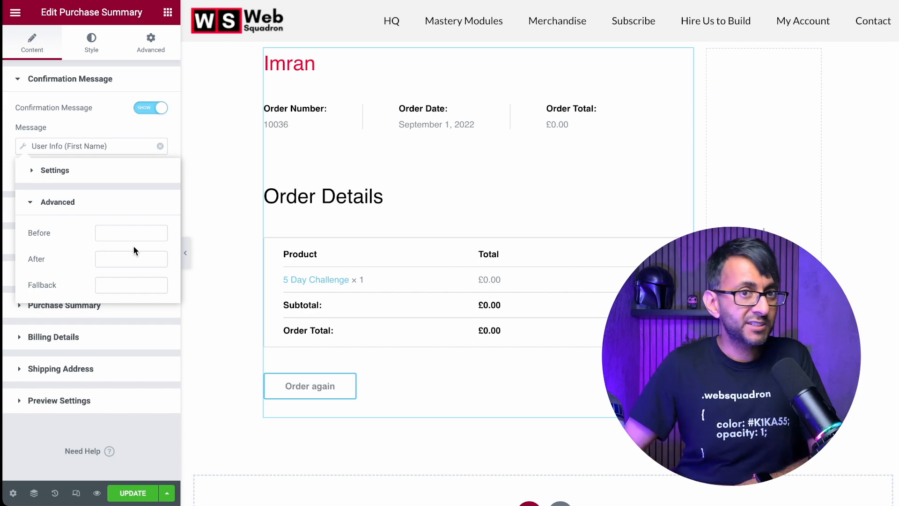
# Step: Set Before to 'Well done, ' and After to '<br />Great to have you.'
pyautogui.click(132, 233)
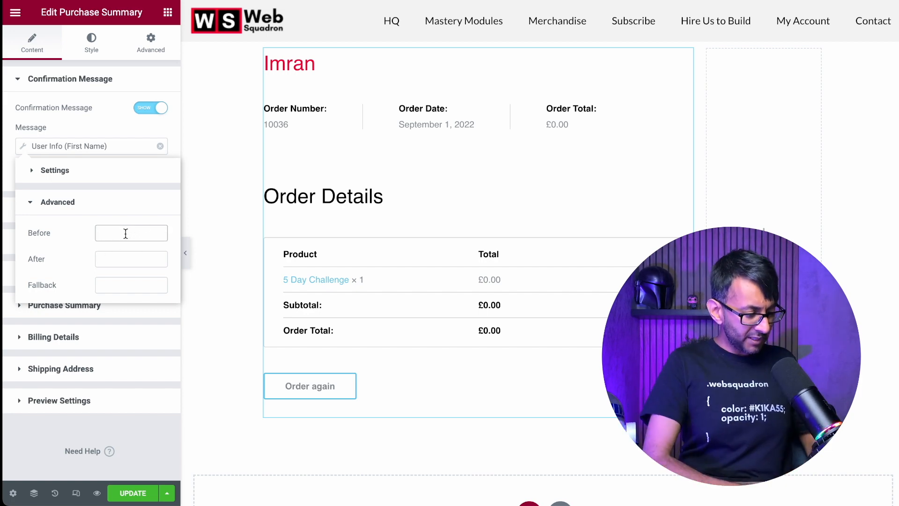
pyautogui.write('Well done')
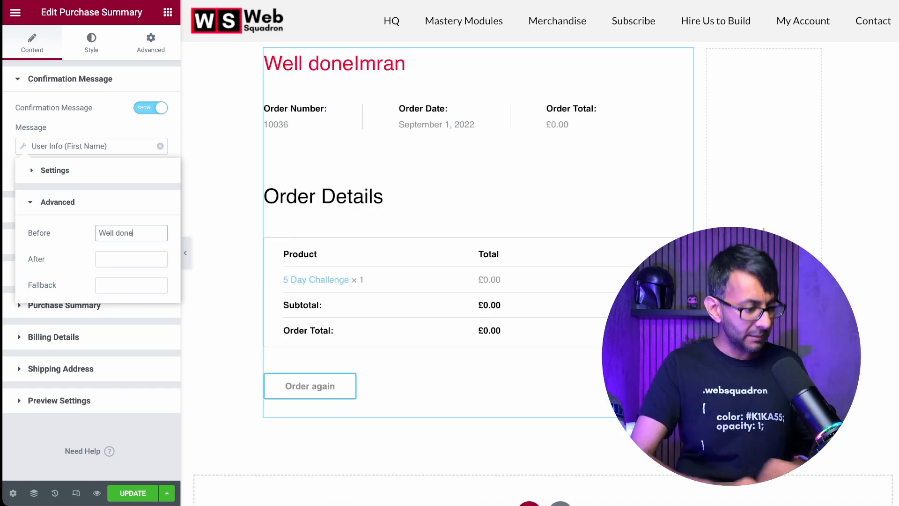
pyautogui.write(',')
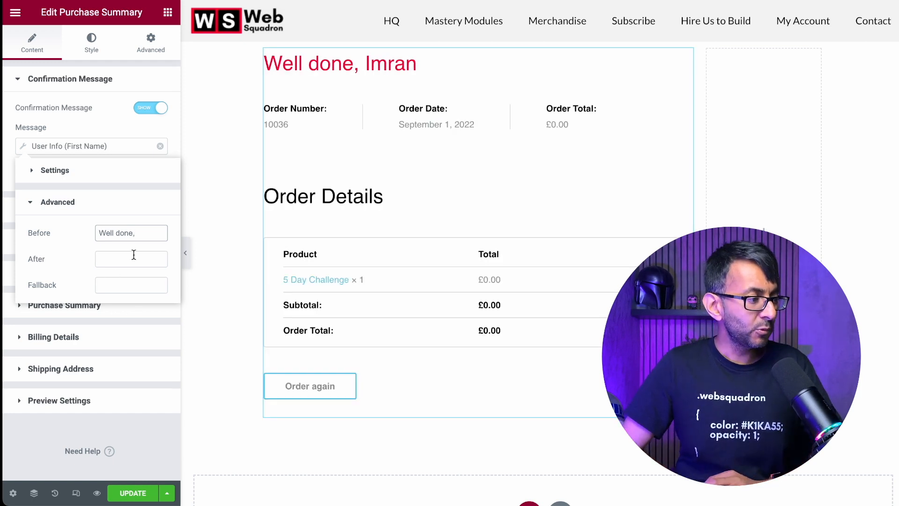
pyautogui.click(131, 259)
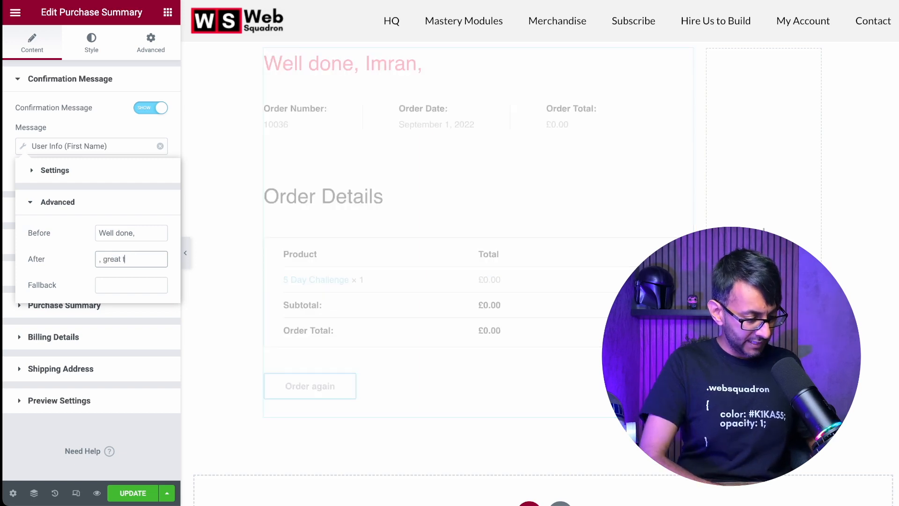
pyautogui.write('to have you.')
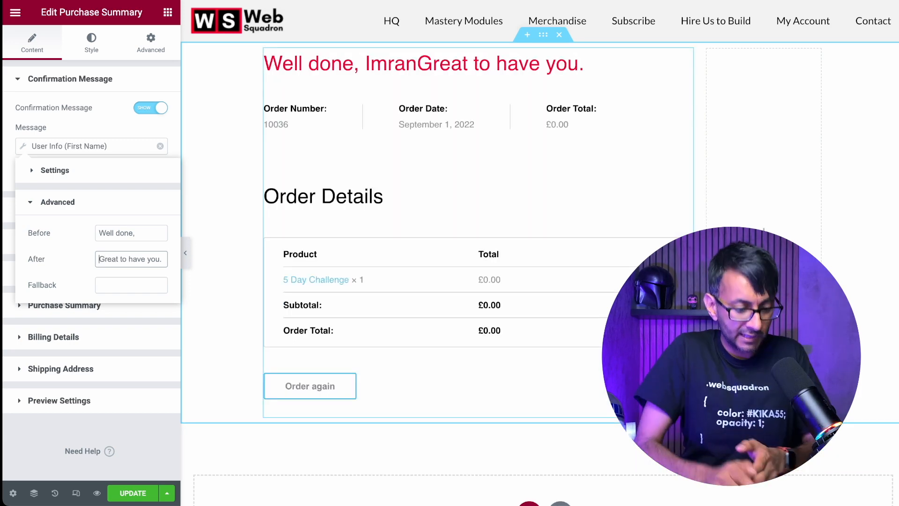
pyautogui.write('<br />')
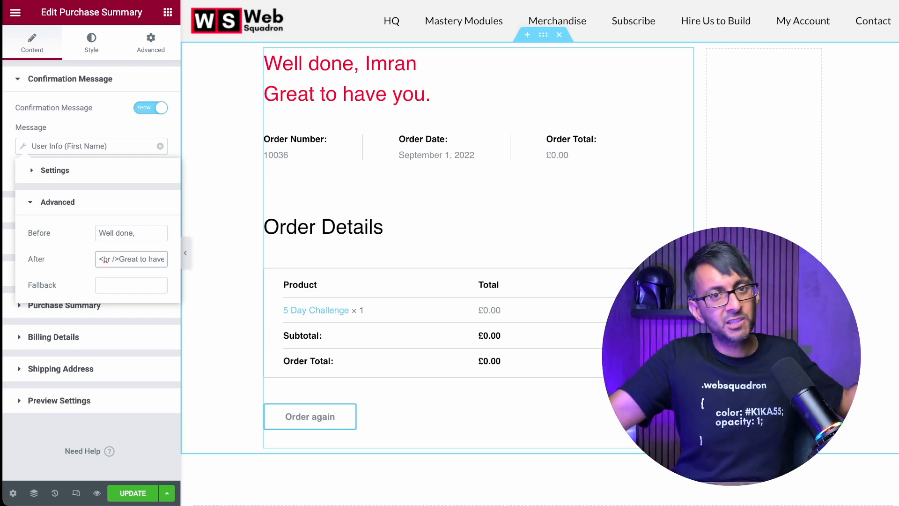
pyautogui.moveTo(229, 241)
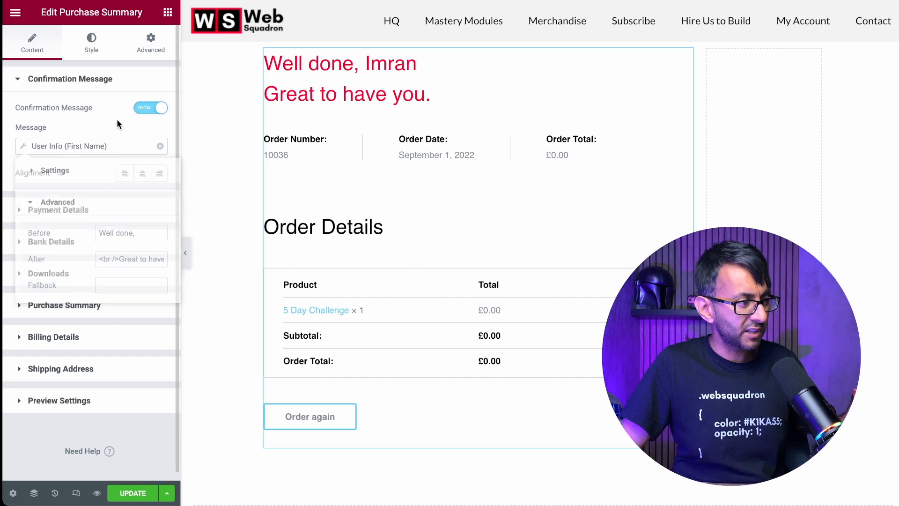
# Step: Try Center and Right alignment, then leave the message on Start (left) alignment
pyautogui.click(142, 172)
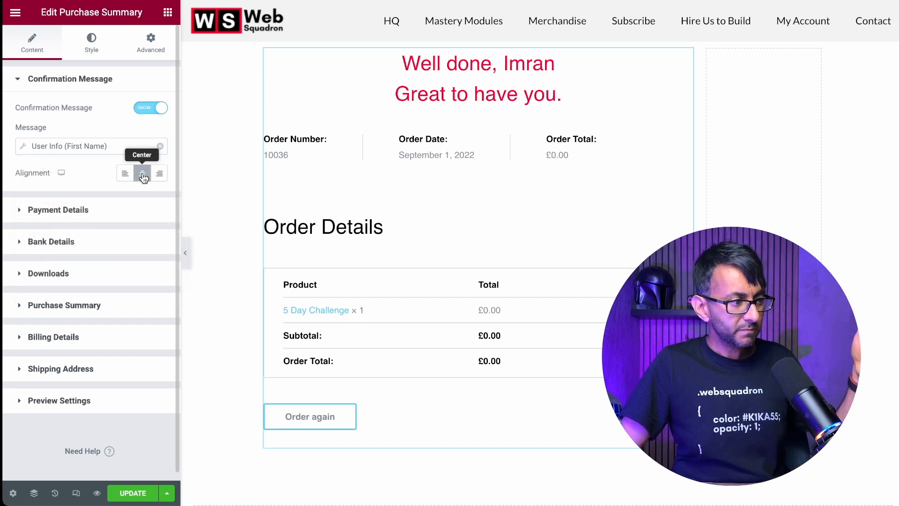
pyautogui.click(124, 173)
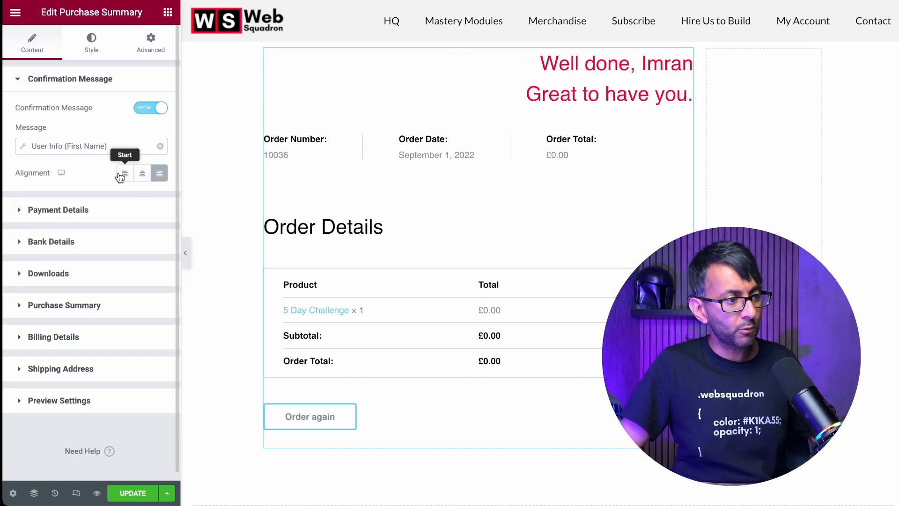
pyautogui.click(124, 172)
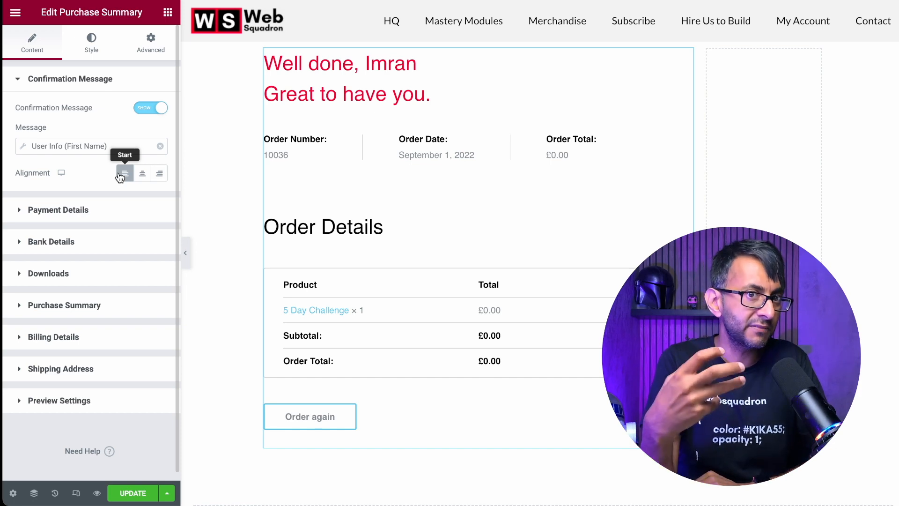
pyautogui.click(91, 42)
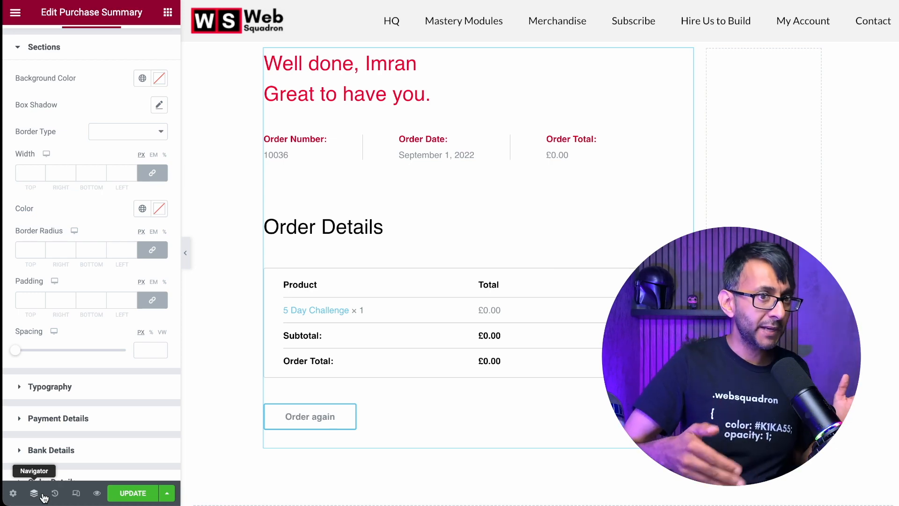
pyautogui.moveTo(110, 439)
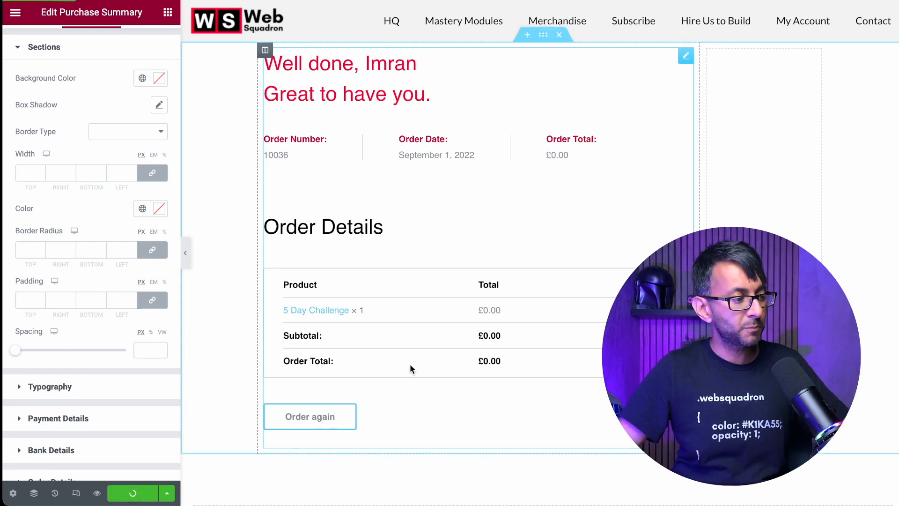
pyautogui.moveTo(265, 429)
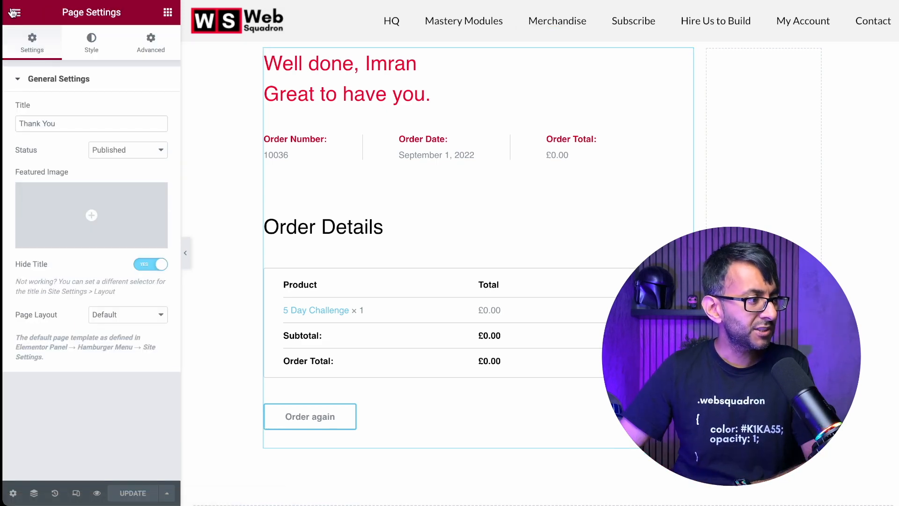
# Step: Show the WooCommerce page assignments in Elementor's Site Settings
pyautogui.click(14, 12)
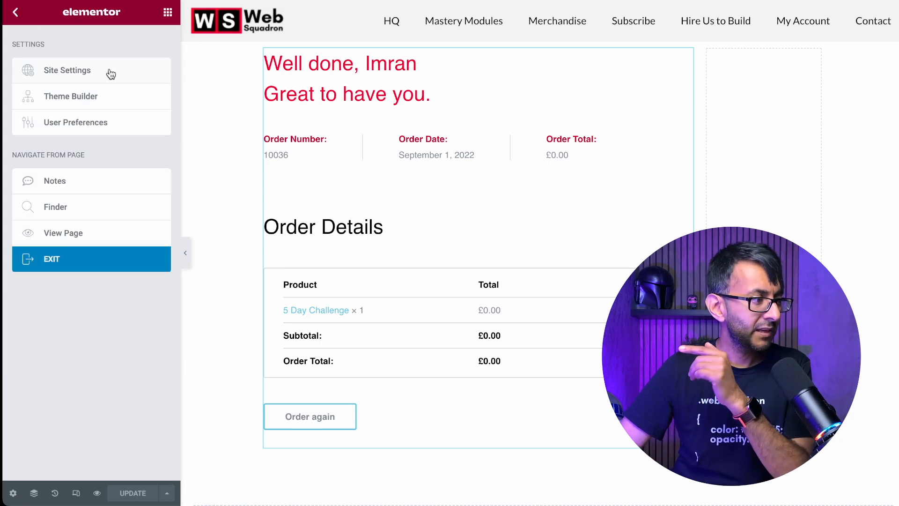
pyautogui.click(67, 70)
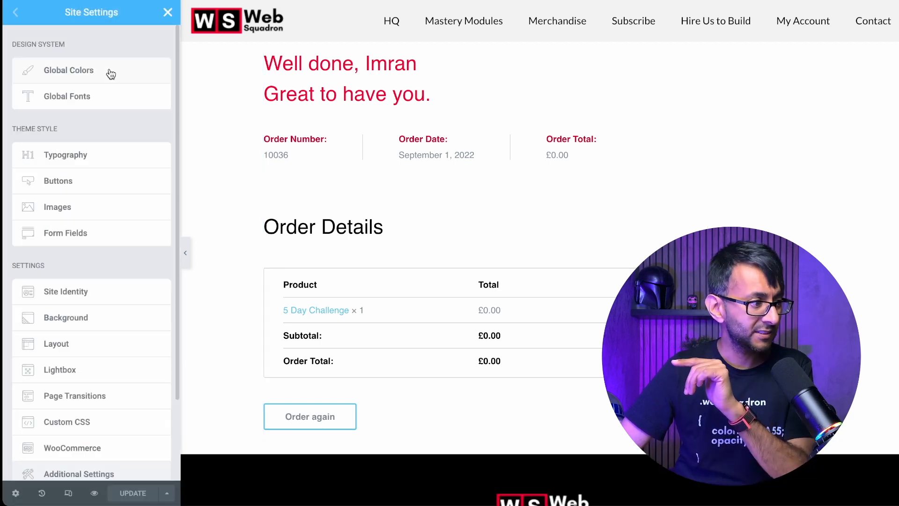
pyautogui.moveTo(120, 121)
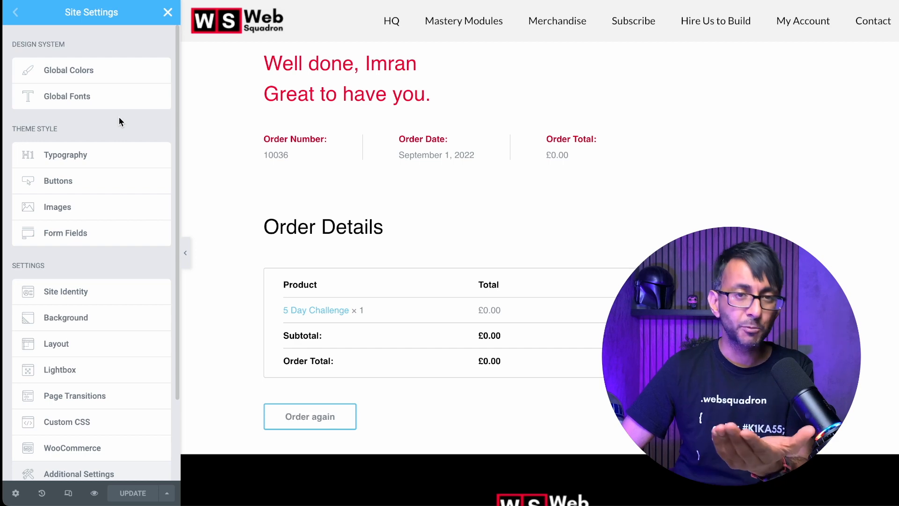
pyautogui.scroll(-3)
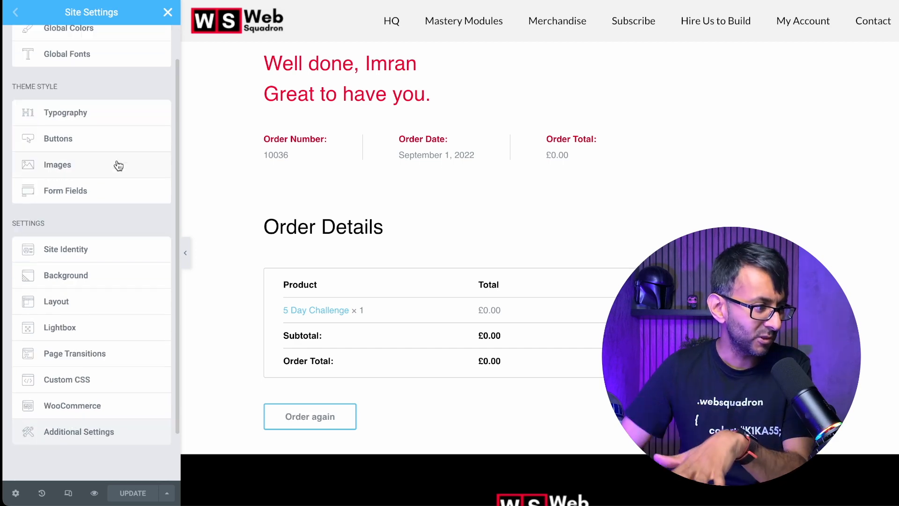
pyautogui.scroll(-3)
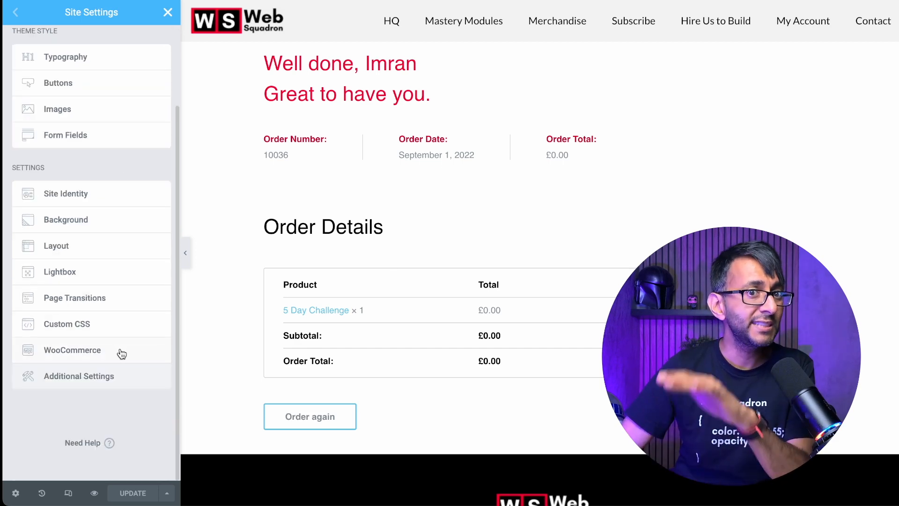
pyautogui.click(73, 349)
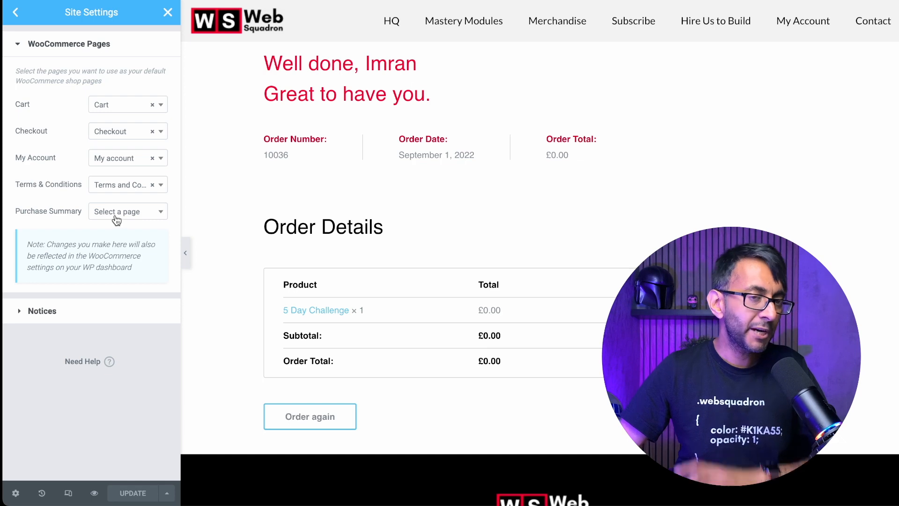
# Step: Search 'Thank' in the Purchase Summary page dropdown, then return to the main Site Settings list
pyautogui.click(128, 211)
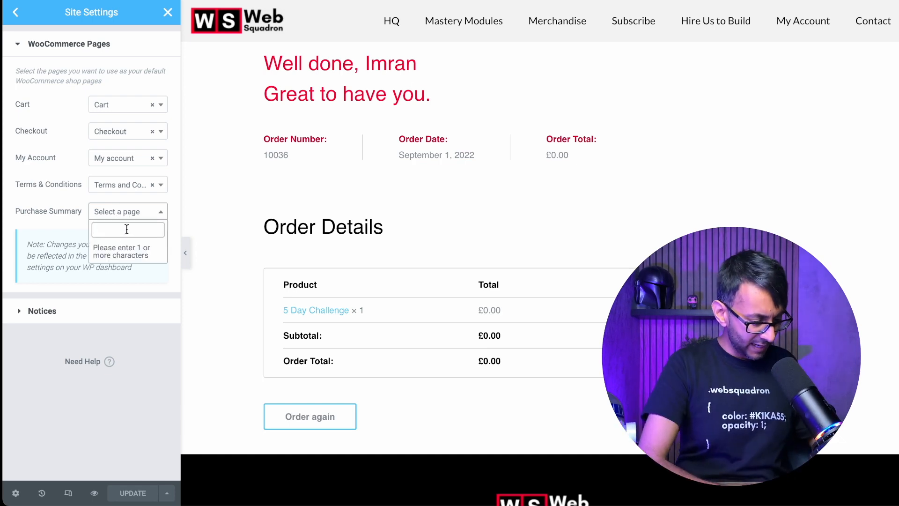
pyautogui.write('Thank')
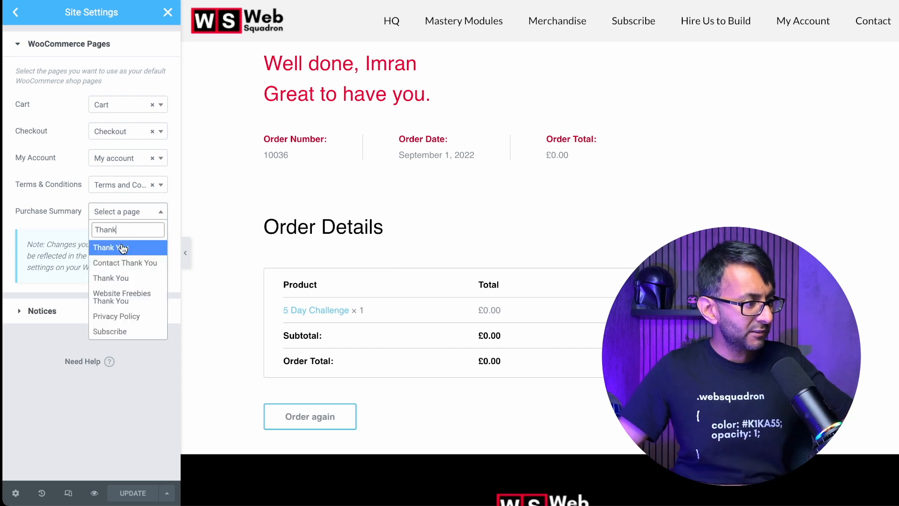
pyautogui.moveTo(111, 278)
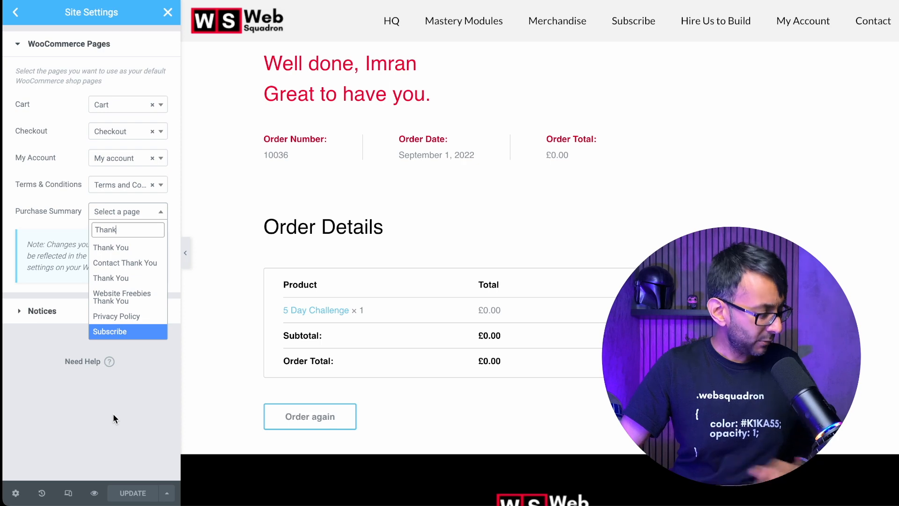
pyautogui.click(16, 12)
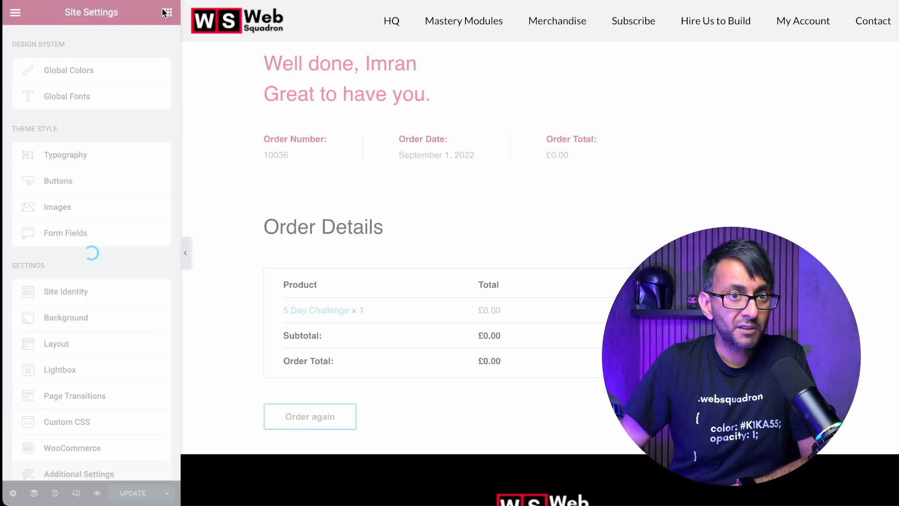
# Step: Bring back the widget library filtered to 'summ' so only the Purchase Summary widget is listed
pyautogui.click(167, 12)
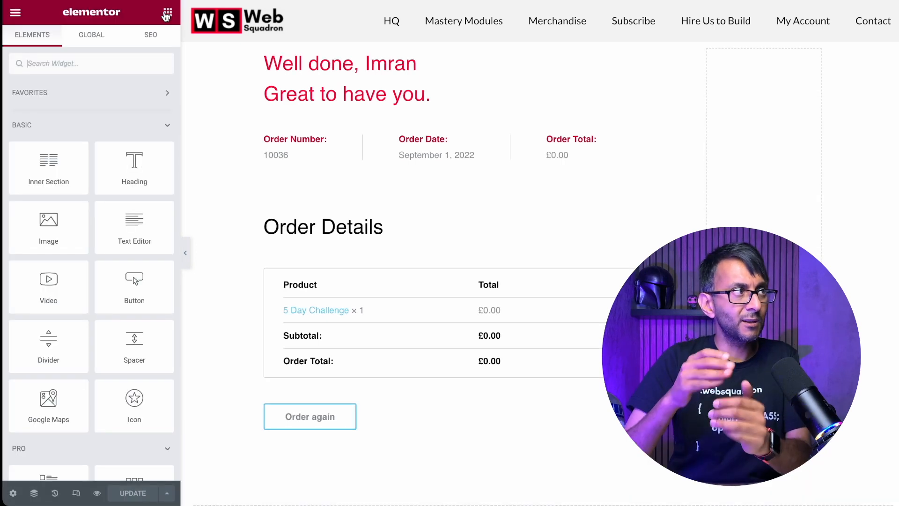
pyautogui.click(544, 201)
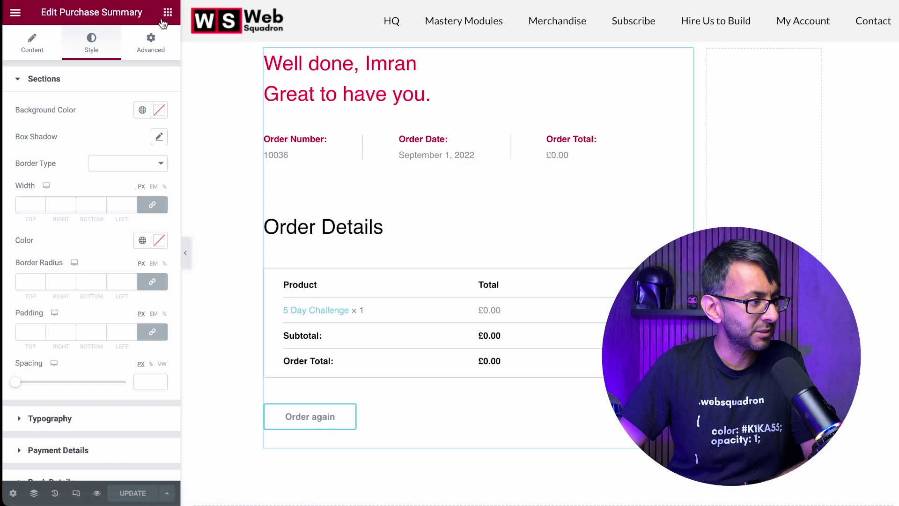
pyautogui.click(166, 12)
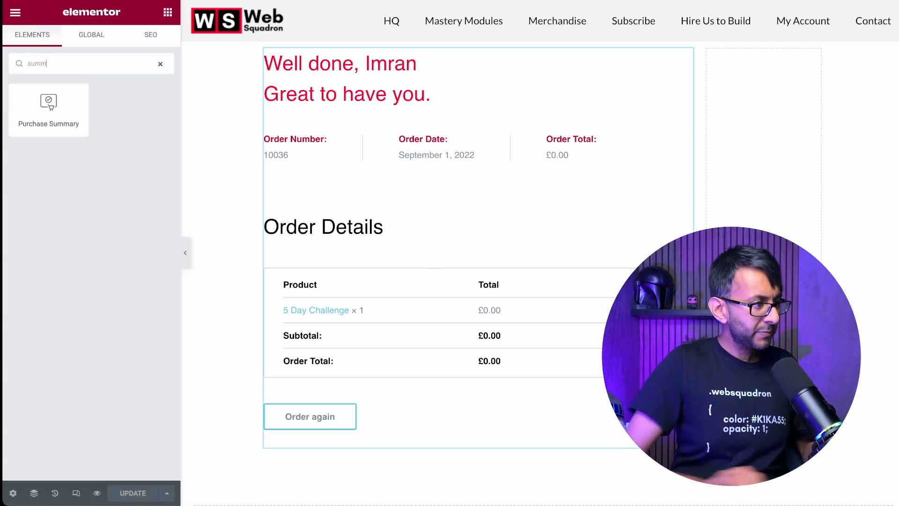
pyautogui.moveTo(48, 109)
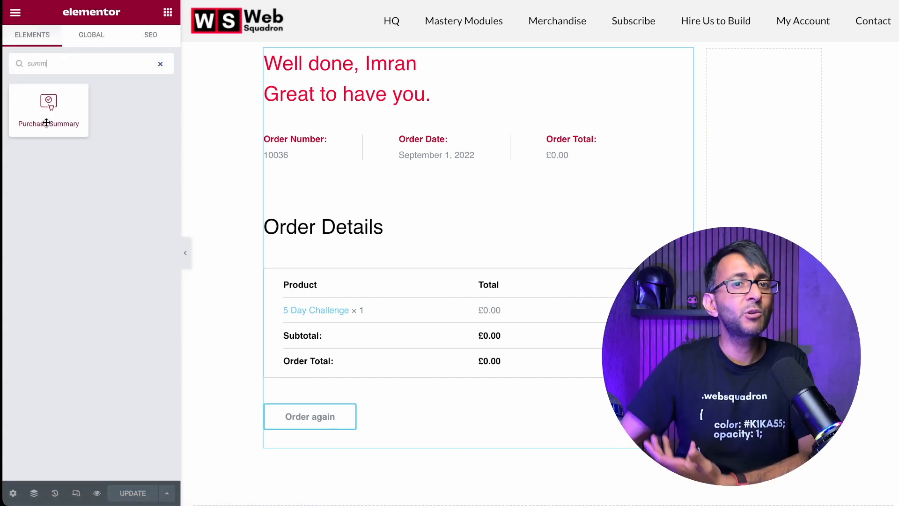